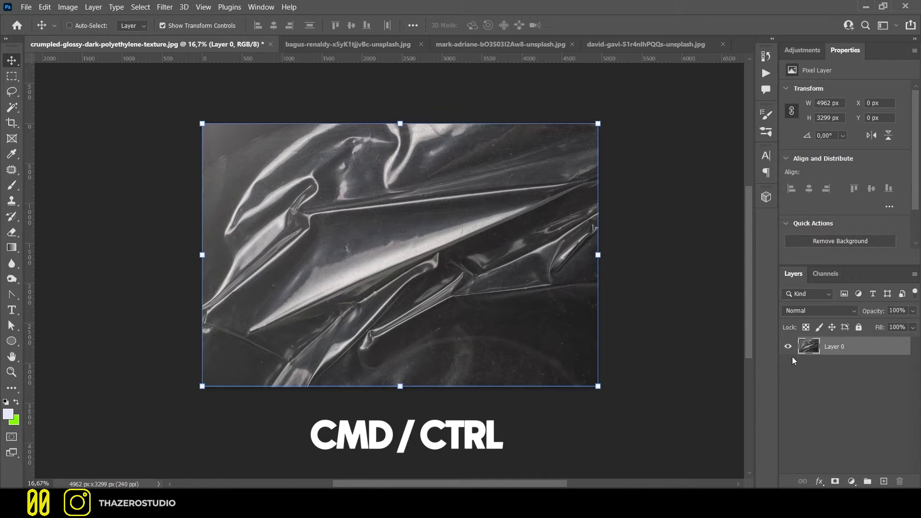
Step: Copy the plastic texture layer's pixels and add a layer mask to it
left_click(808, 346)
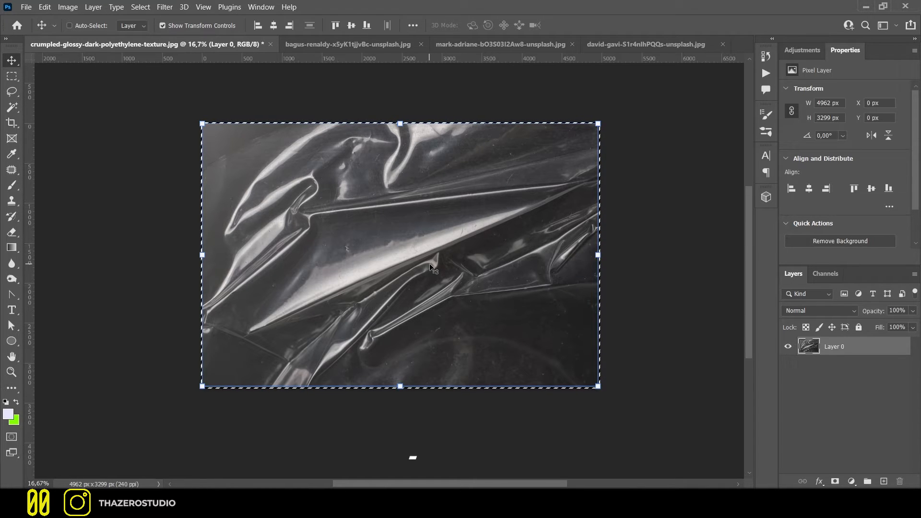
key("cmd+/")
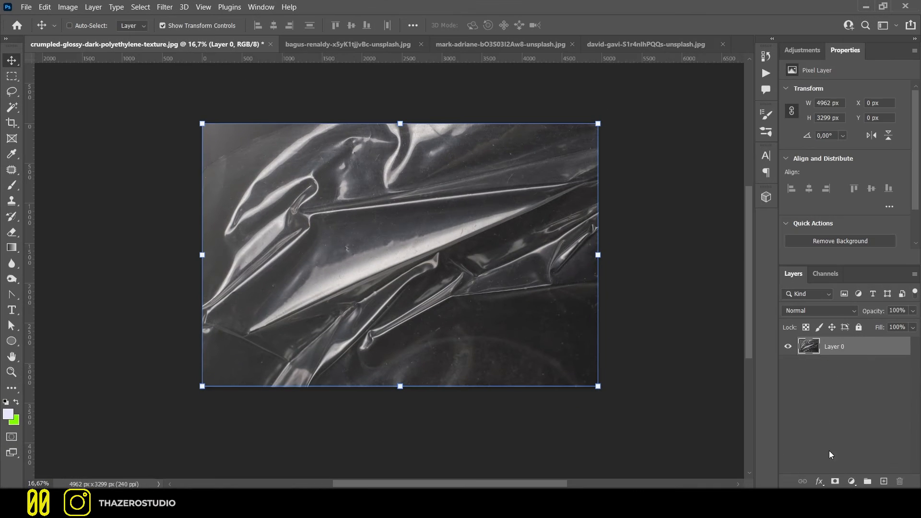
left_click(852, 481)
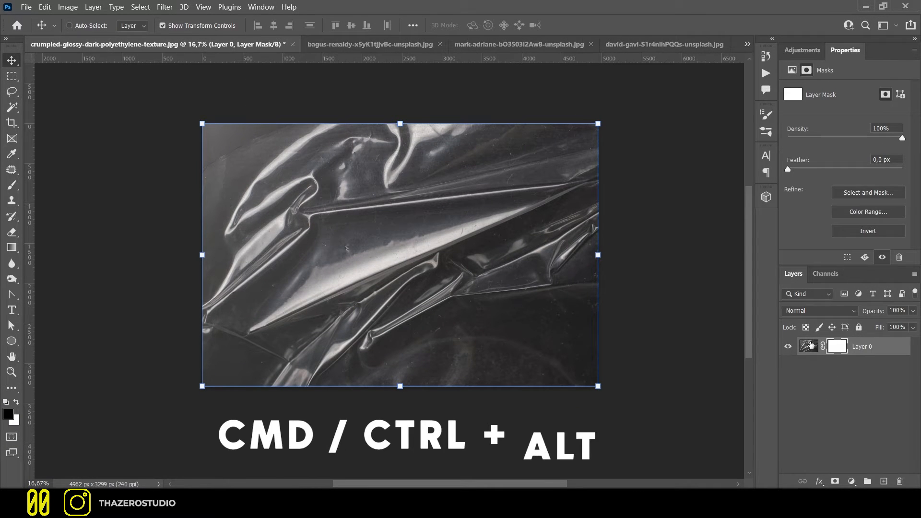
Step: Paste the grayscale texture into its own layer mask so dark areas become transparent
left_click(837, 346)
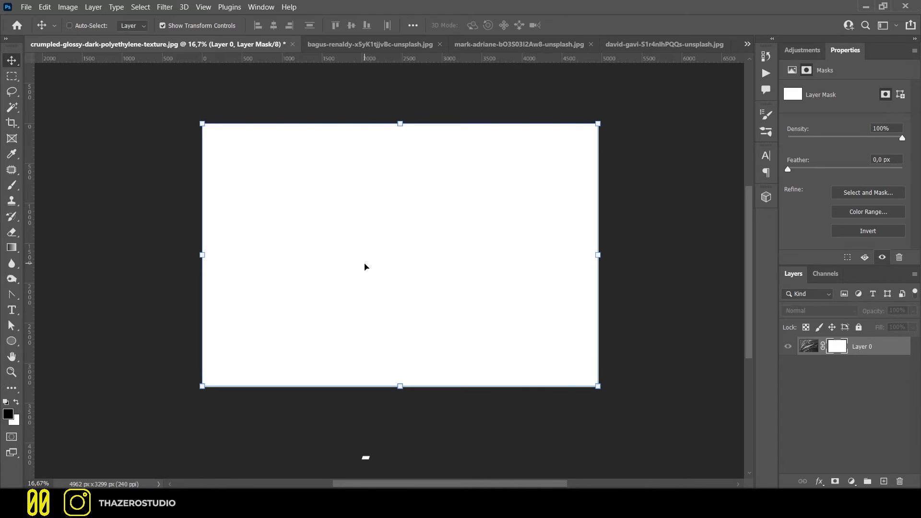
key("ctrl+v")
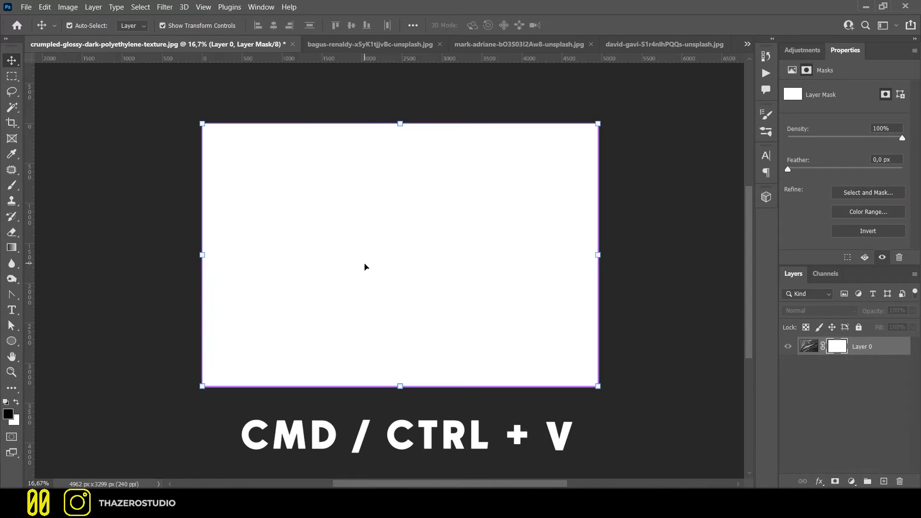
key("ctrl+v")
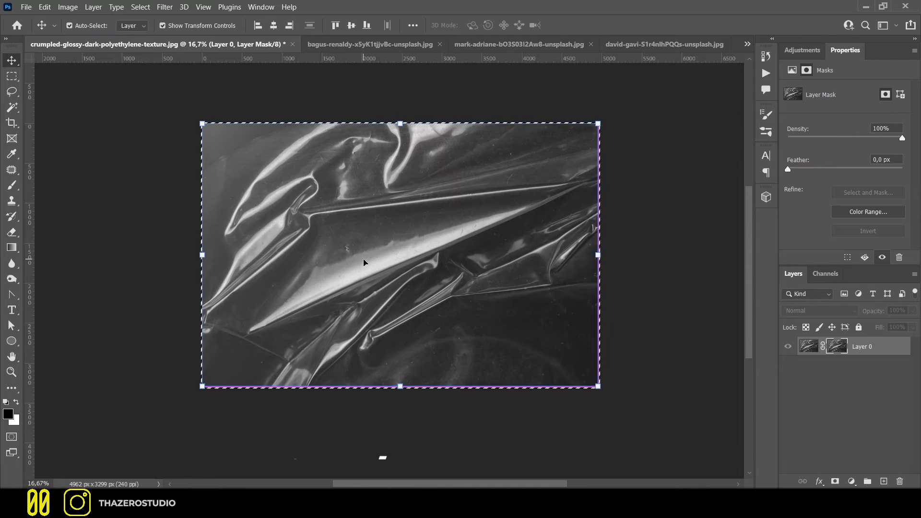
left_click(807, 346)
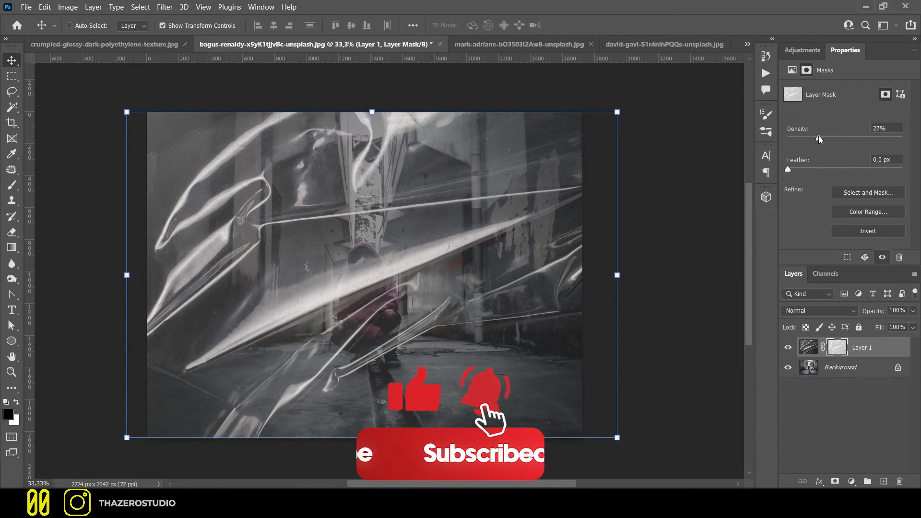
Step: Switch to the photo of the man by posters to view the masked texture over it
left_click(519, 44)
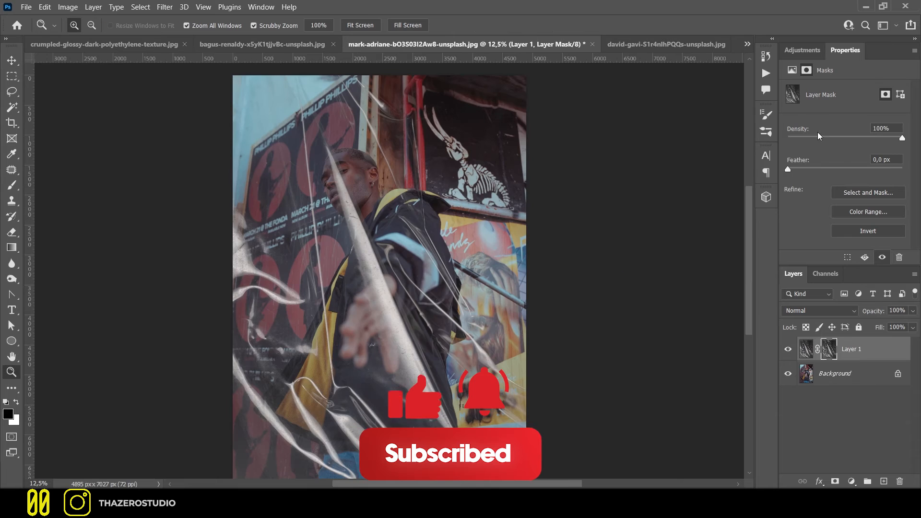